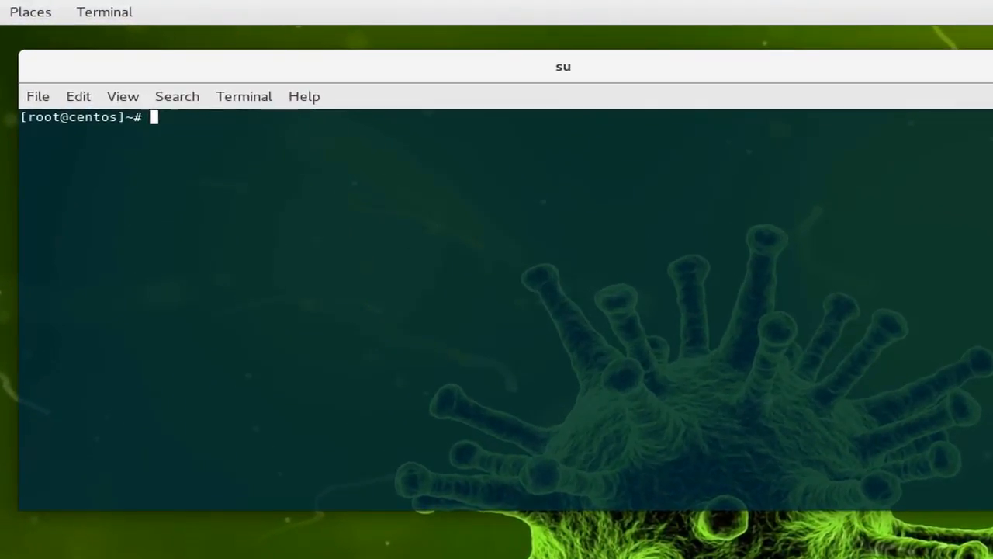
Run lsblk to list the block devices including the 1.8T sda and 931.5G sdb
{"action": "type", "text": "lsblk"}
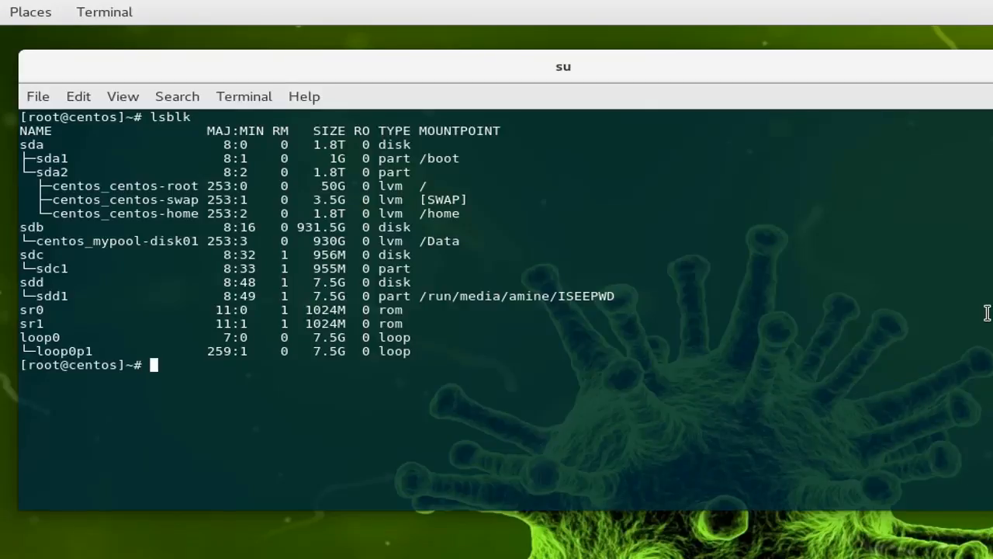
{"action": "mouse_move", "coordinate": [391, 242]}
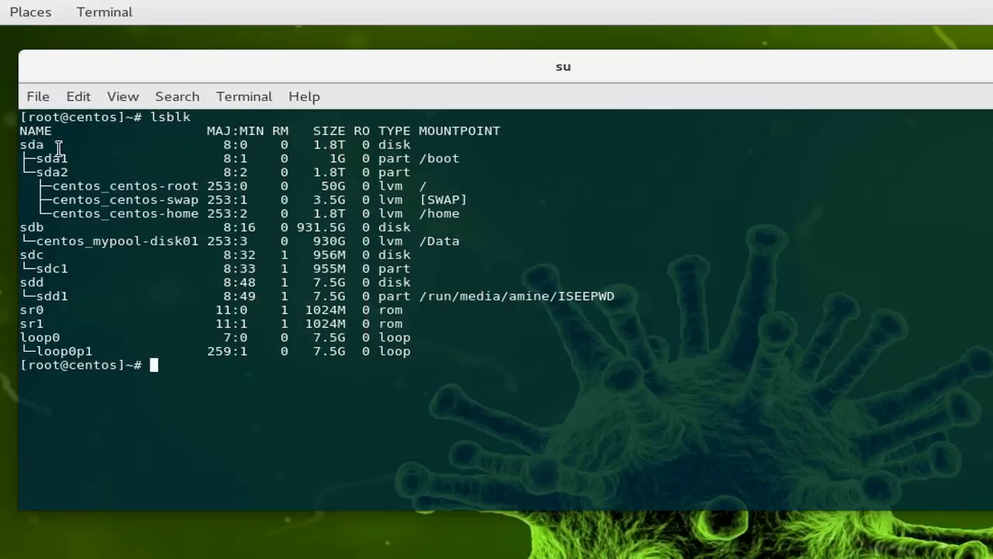
{"action": "mouse_move", "coordinate": [110, 287]}
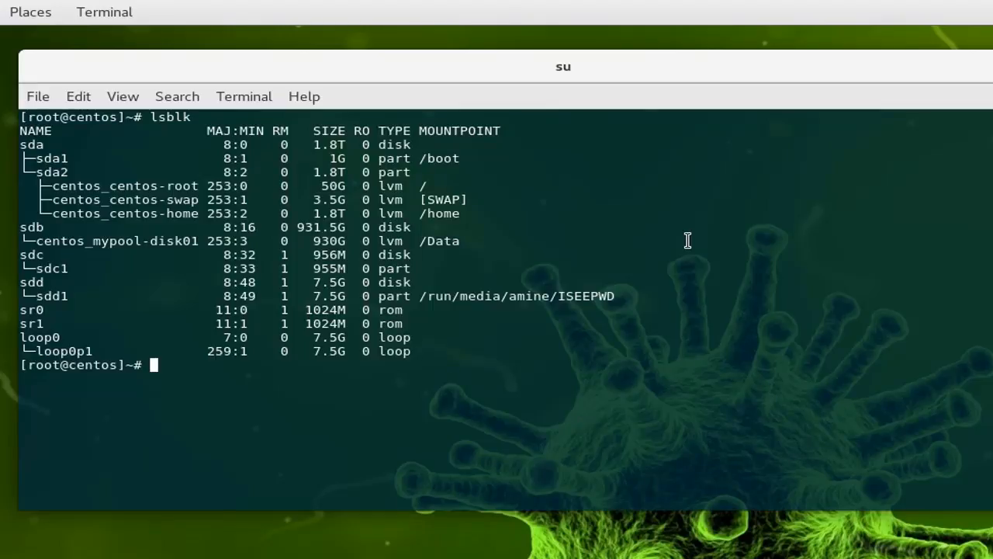
{"action": "type", "text": "yum install sma"}
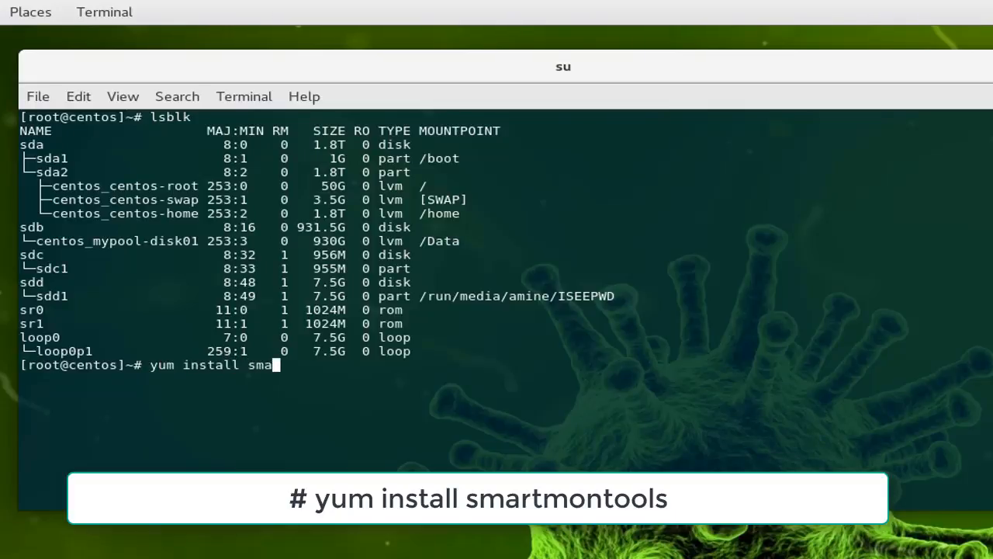
{"action": "type", "text": "rt"}
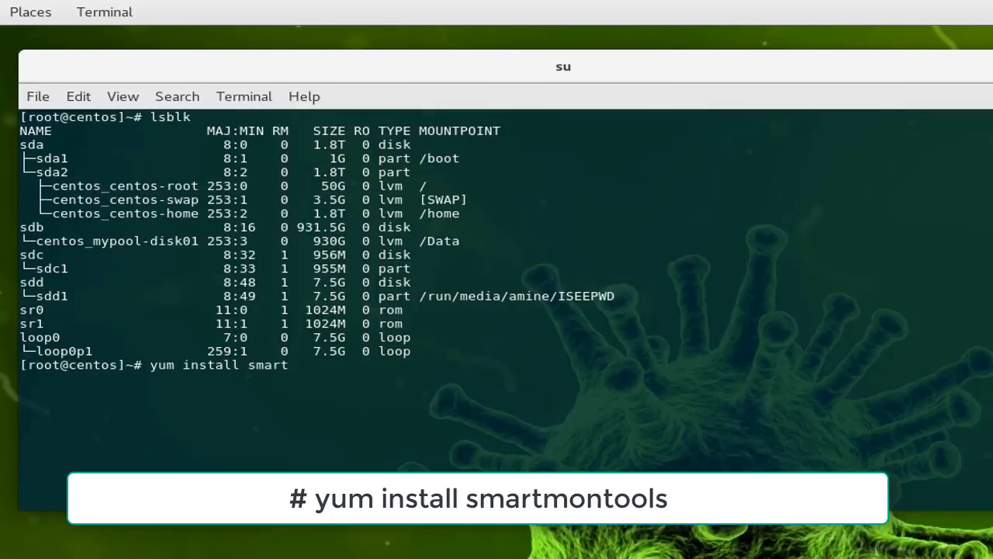
{"action": "type", "text": "montolls"}
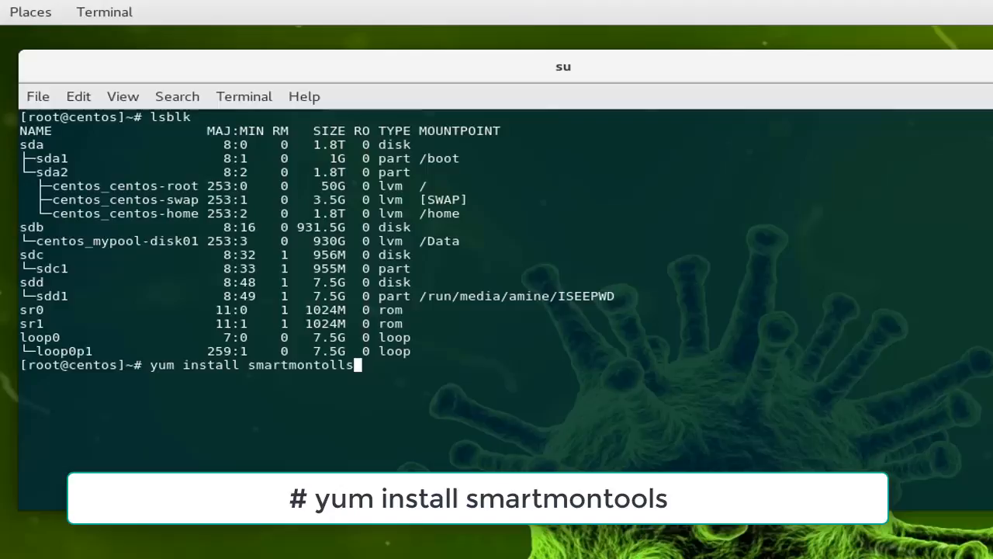
{"action": "key", "text": "BackSpace"}
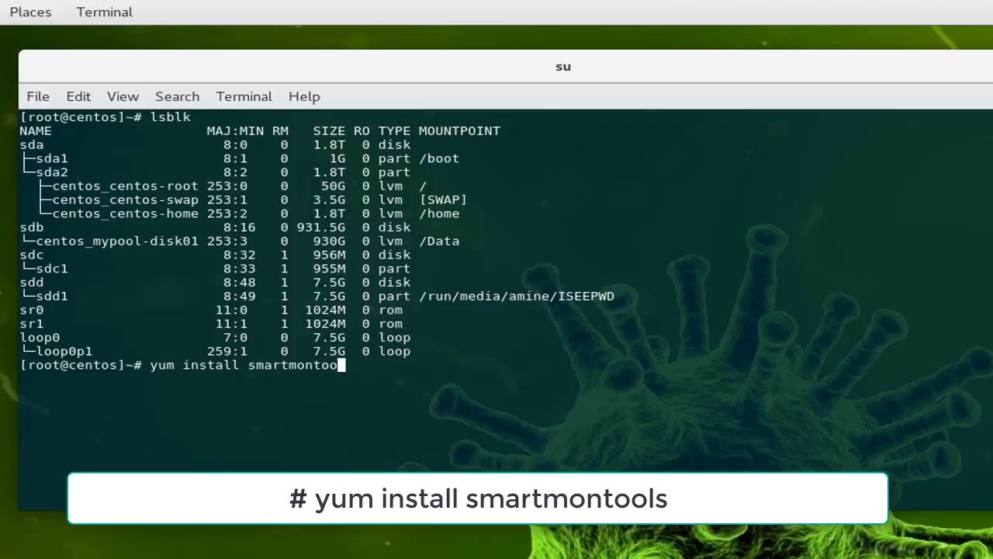
{"action": "type", "text": "ls"}
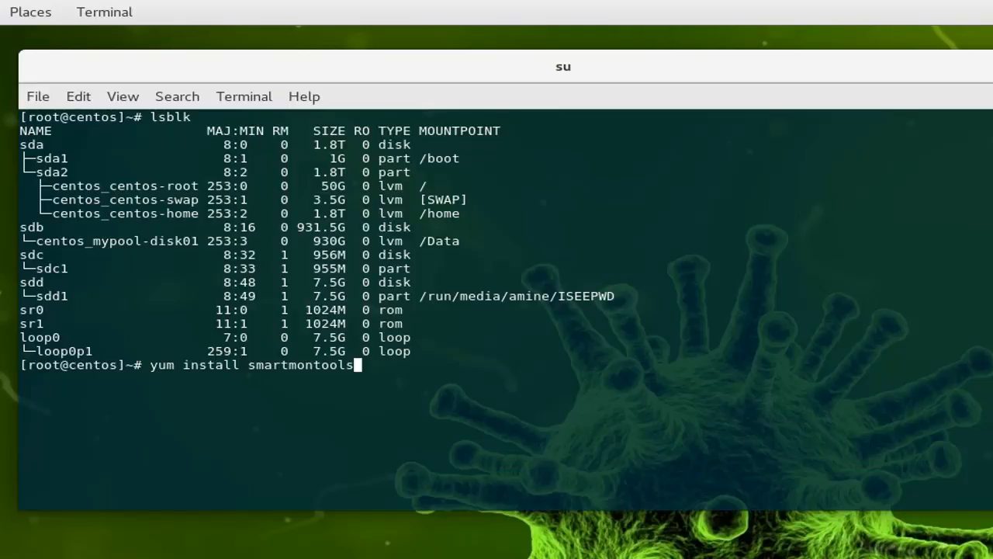
{"action": "key", "text": "BackSpace"}
{"action": "type", "text": "sma"}
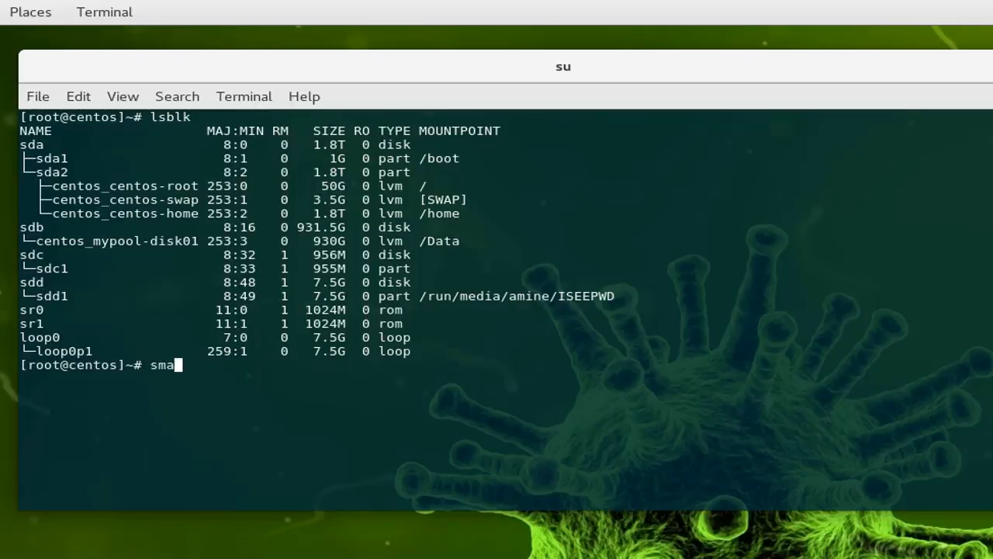
{"action": "type", "text": "rtc"}
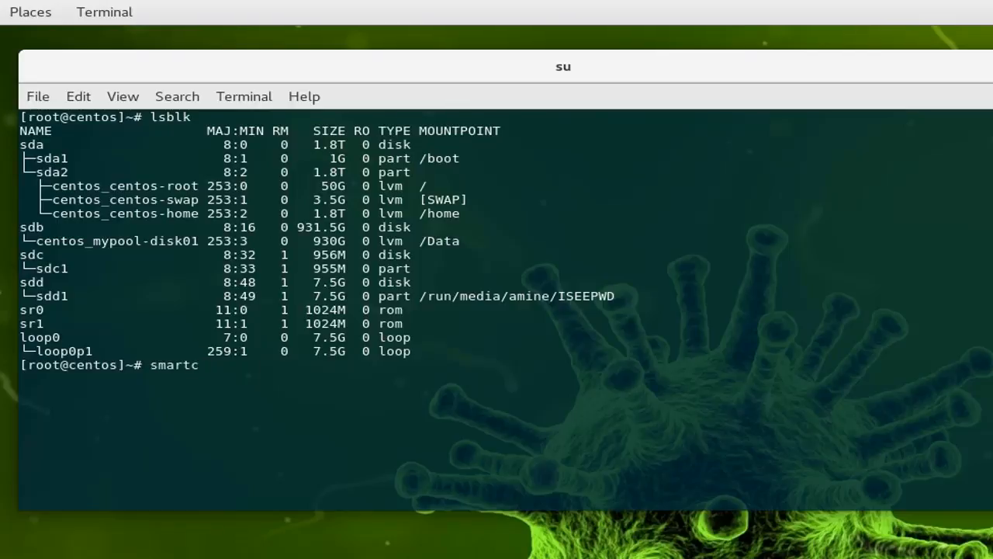
{"action": "key", "text": "ctrl+c"}
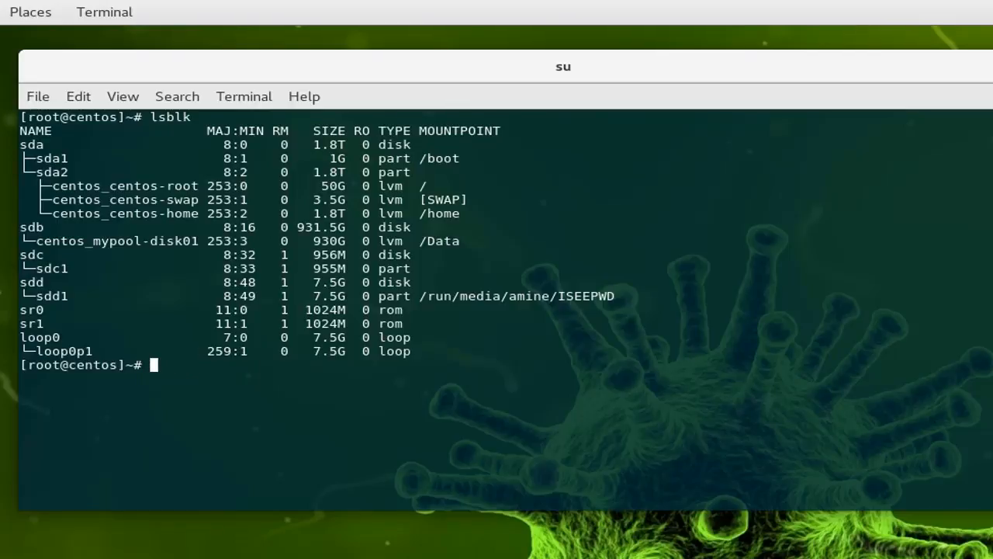
Run smartctl -A /dev/sda | grep -i temperature to show the drive at about 37 Celsius
{"action": "type", "text": "clear"}
{"action": "type", "text": "smartc"}
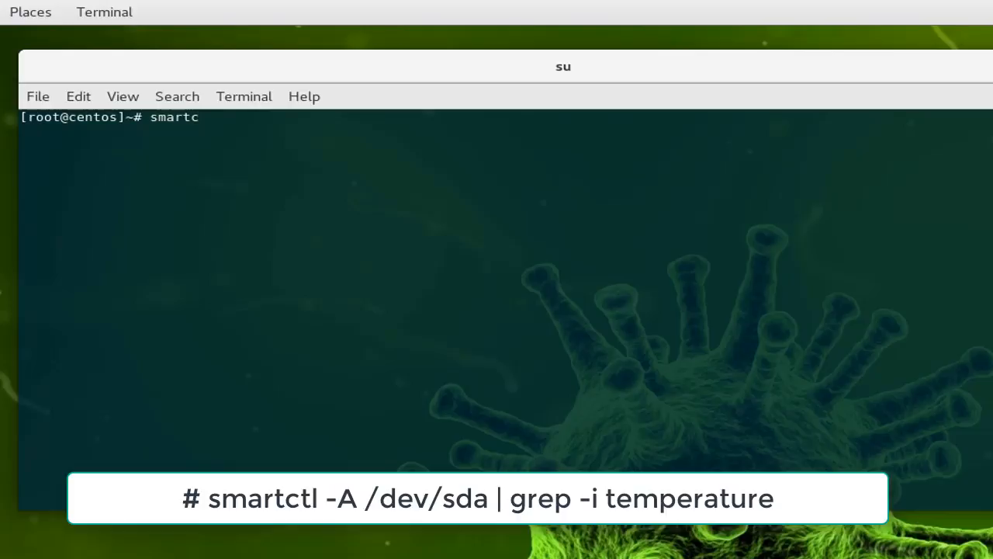
{"action": "type", "text": "tl -"}
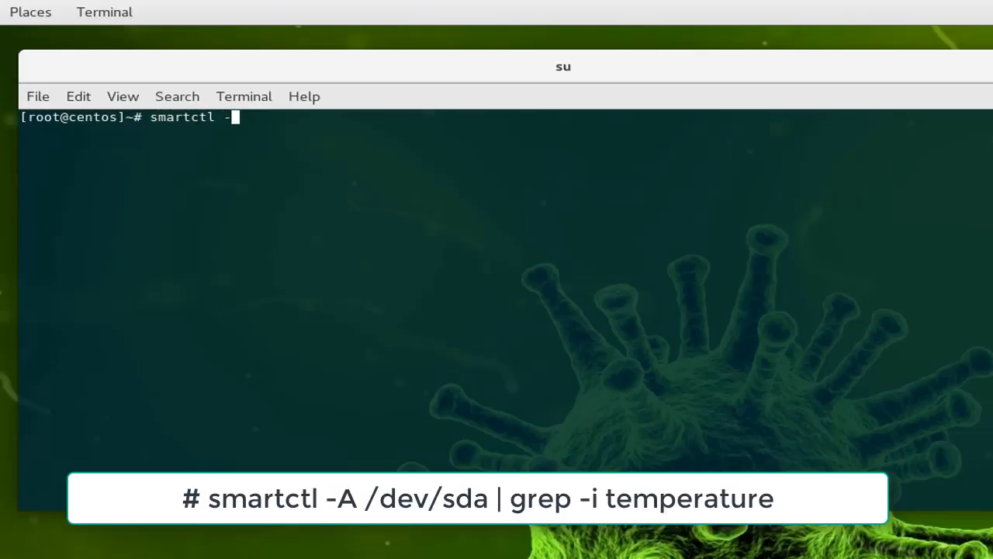
{"action": "type", "text": "A"}
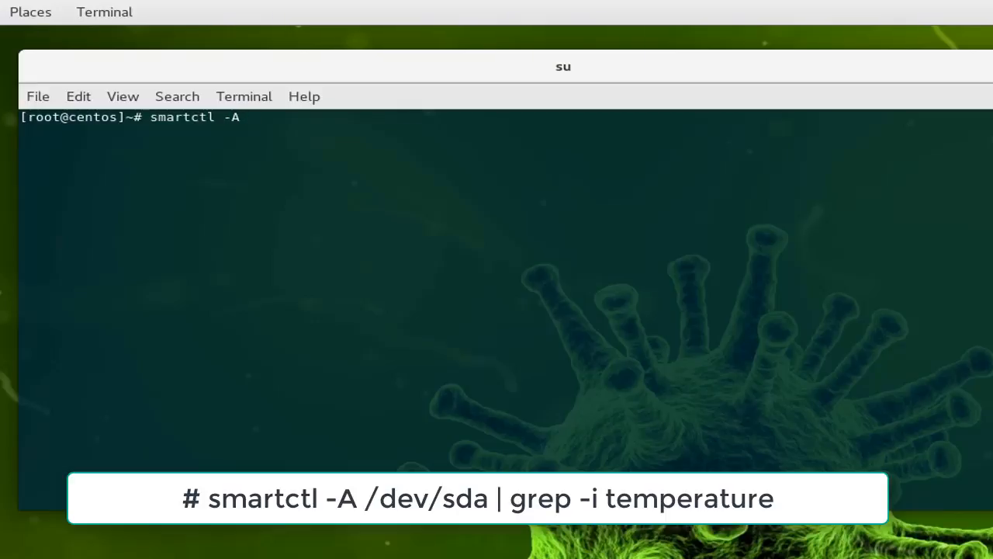
{"action": "type", "text": "/d"}
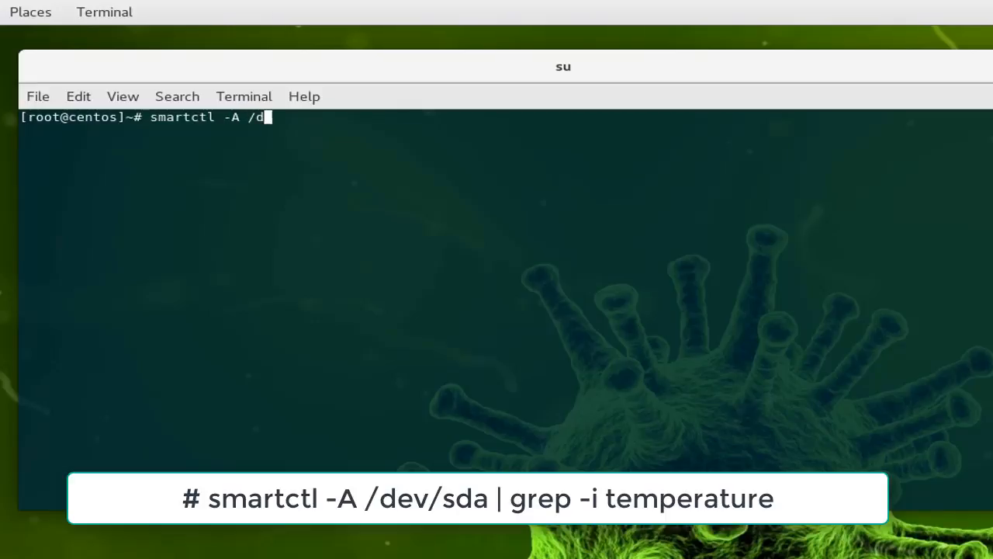
{"action": "type", "text": "ev"}
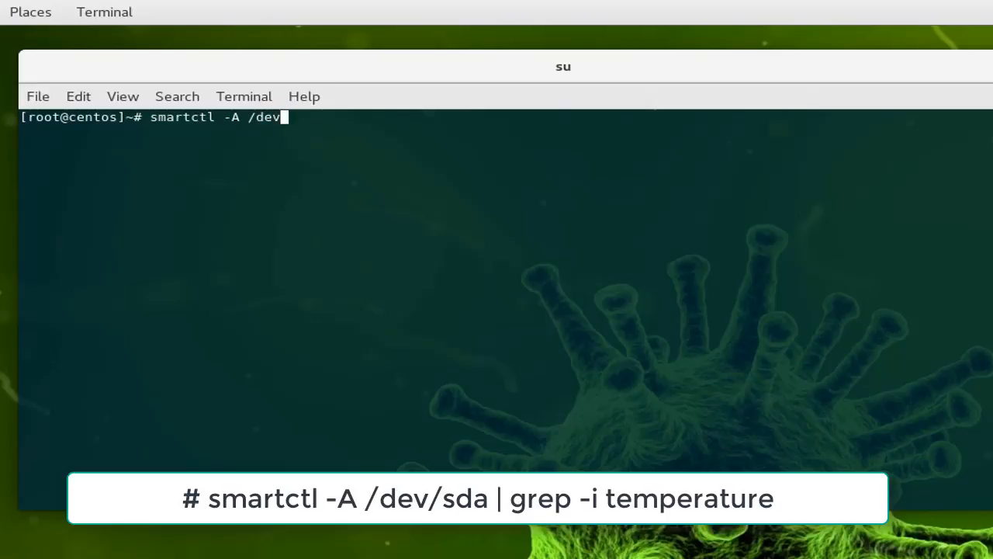
{"action": "type", "text": "sd"}
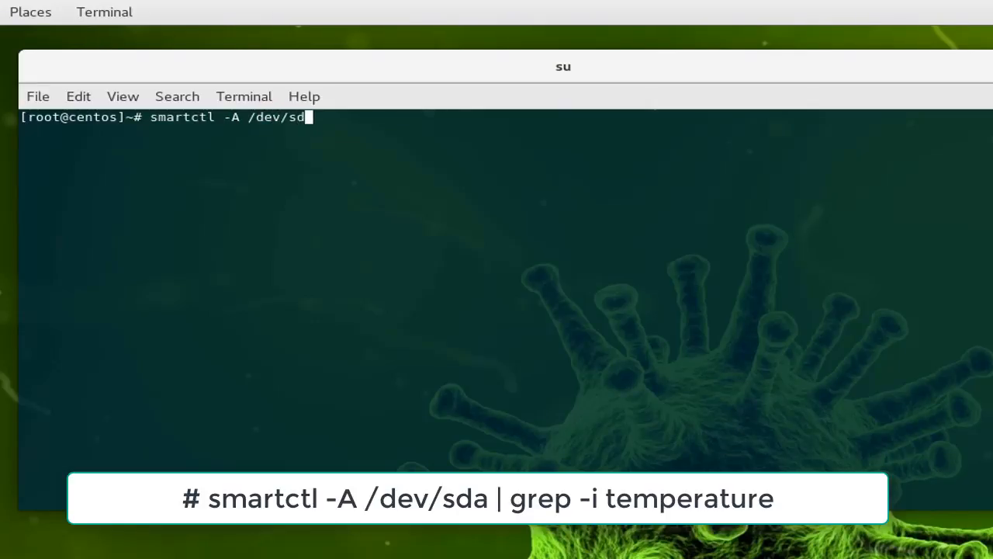
{"action": "type", "text": "a"}
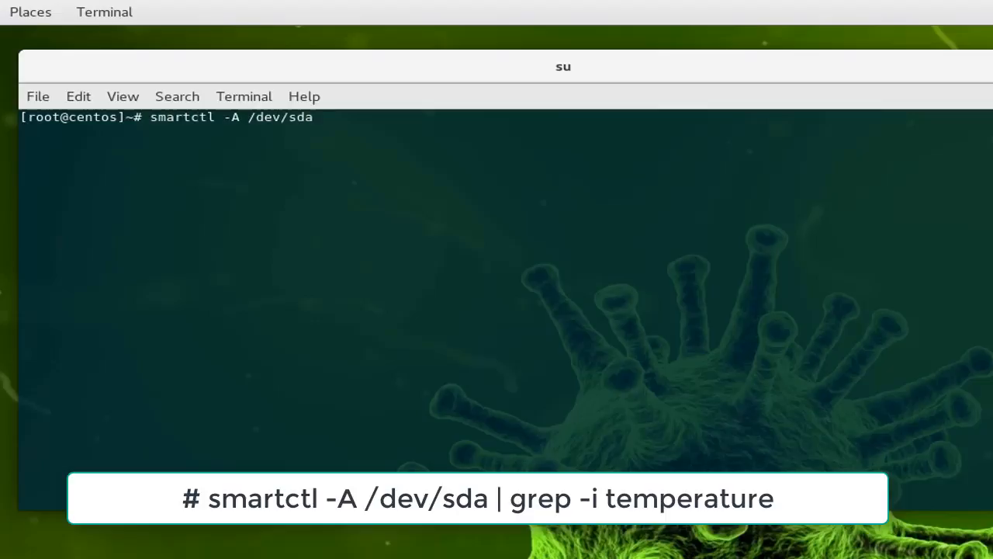
{"action": "type", "text": "| grep -"}
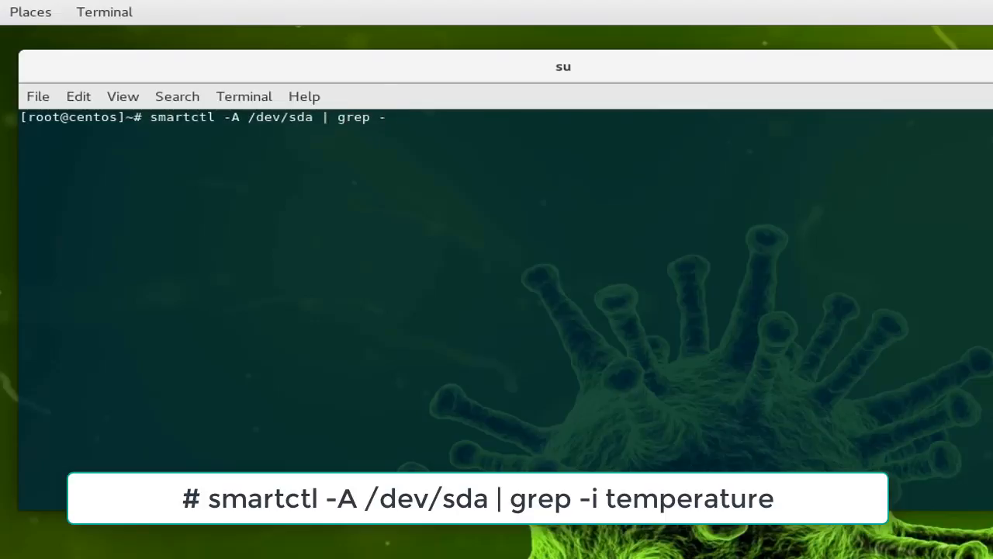
{"action": "type", "text": "i"}
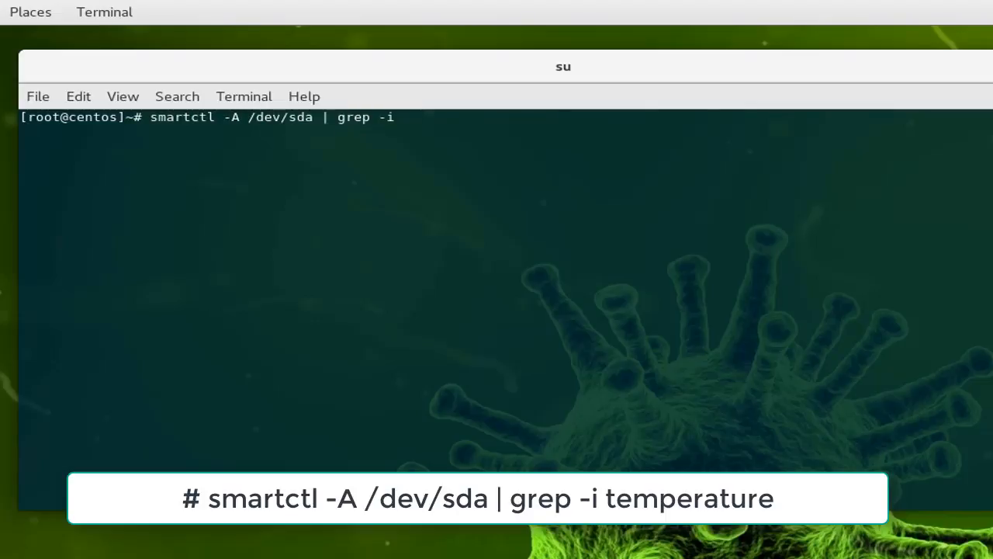
{"action": "type", "text": "tem"}
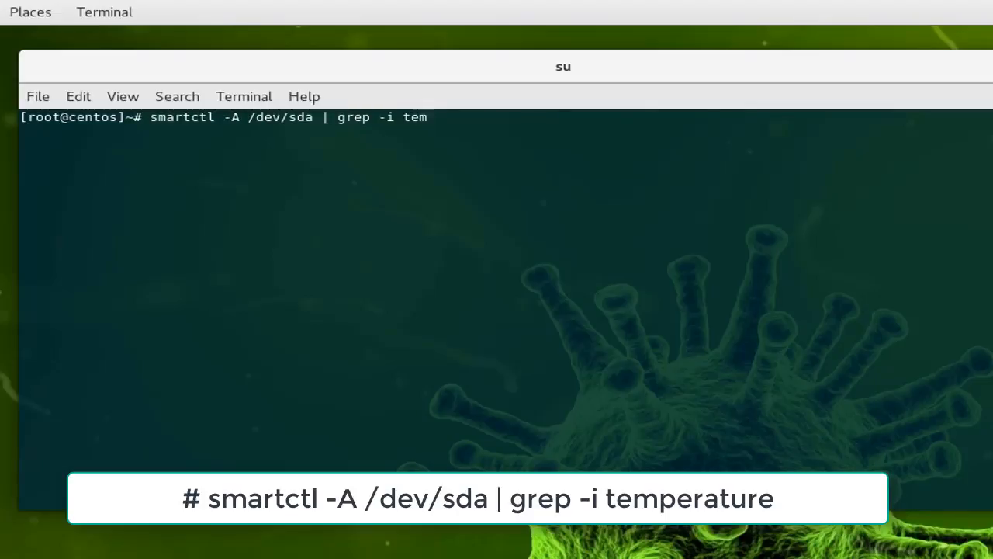
{"action": "type", "text": "peratu"}
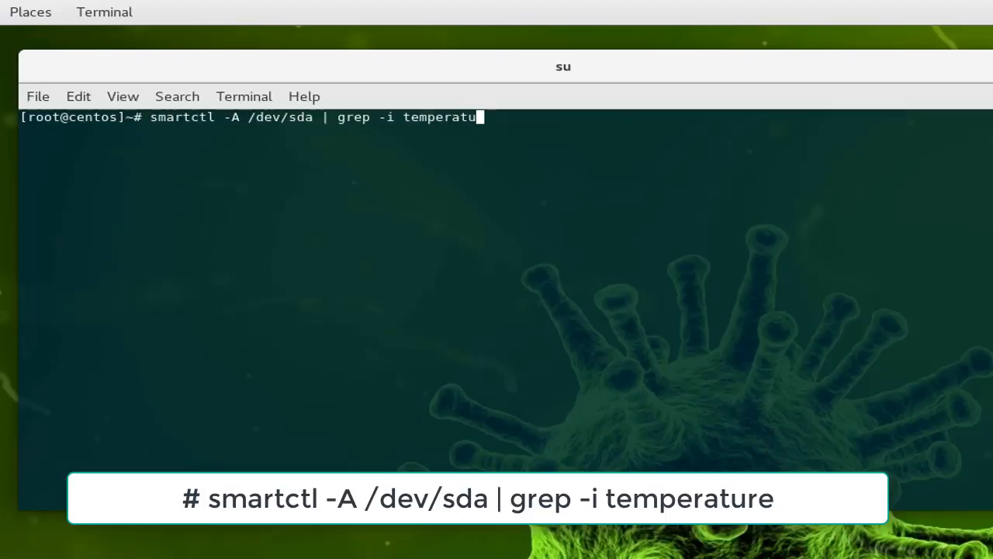
{"action": "key", "text": "Return"}
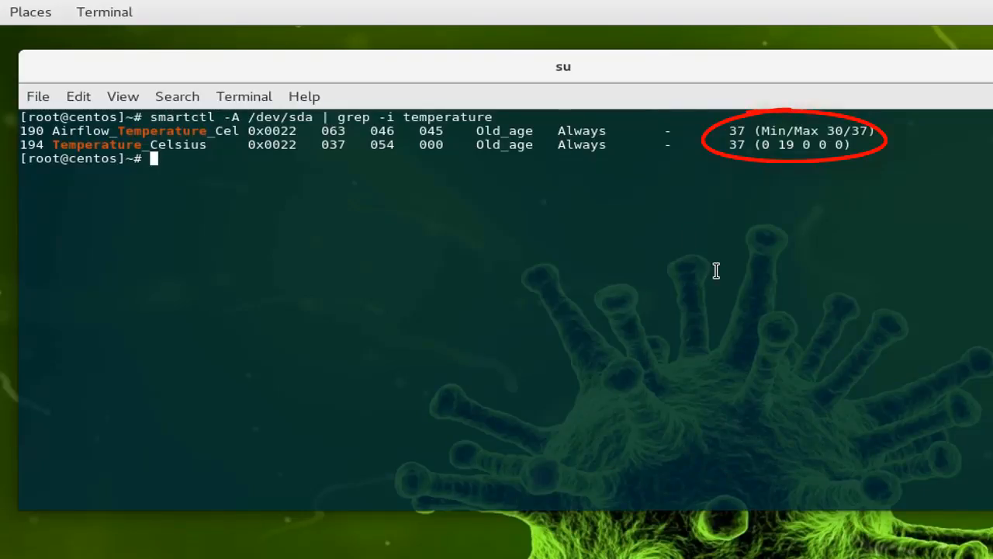
{"action": "mouse_move", "coordinate": [744, 160]}
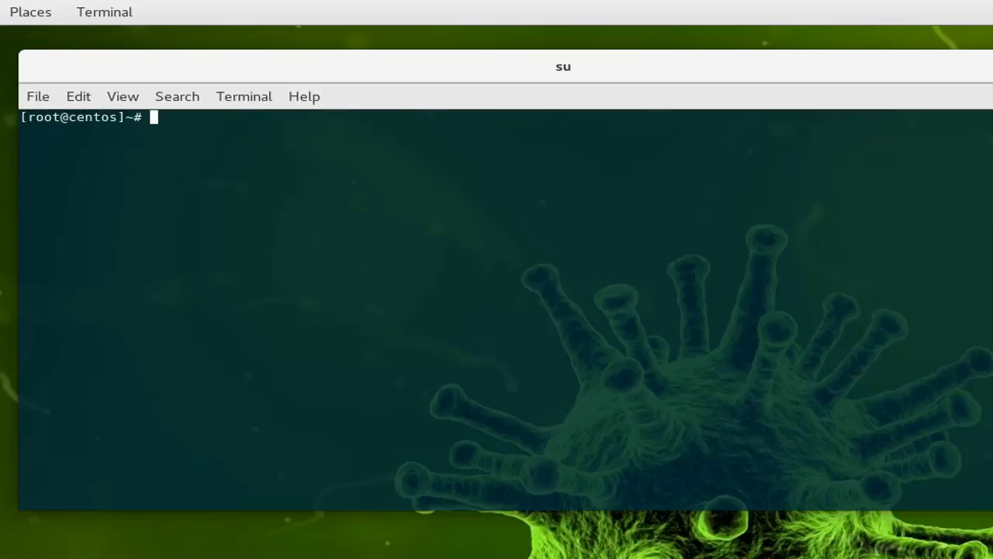
Install the hddtemp package with yum install -y hddtemp until it reports Complete
{"action": "type", "text": "yum"}
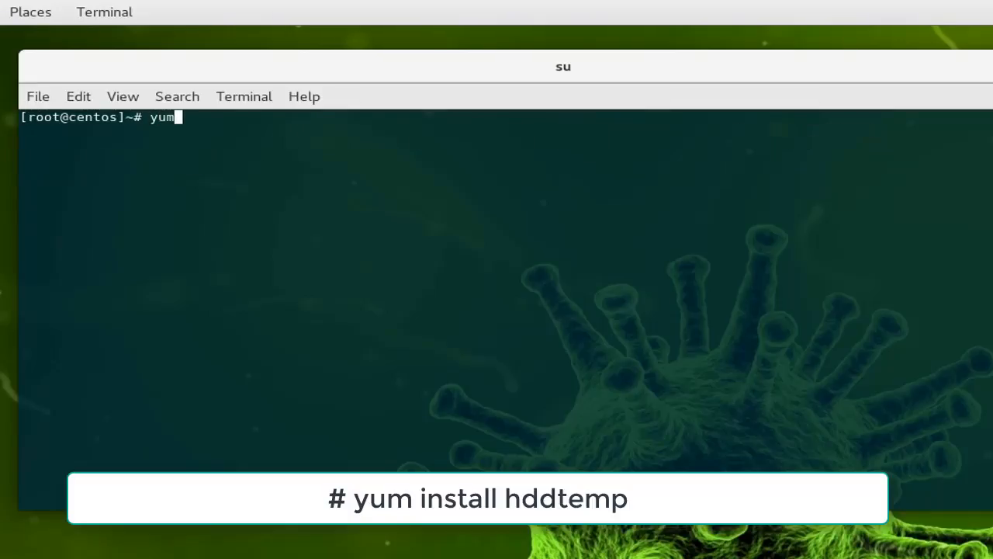
{"action": "type", "text": "install"}
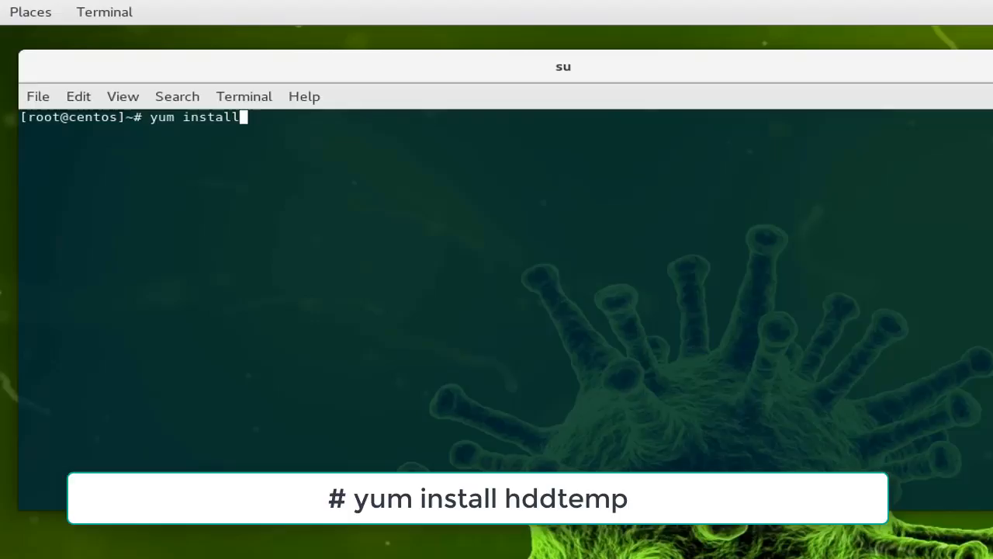
{"action": "type", "text": "-y"}
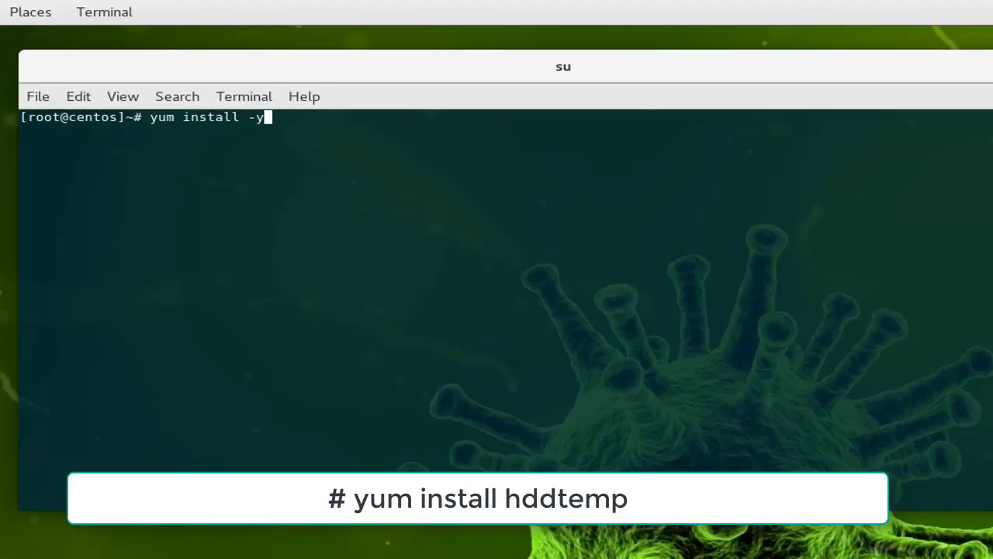
{"action": "type", "text": "\" \""}
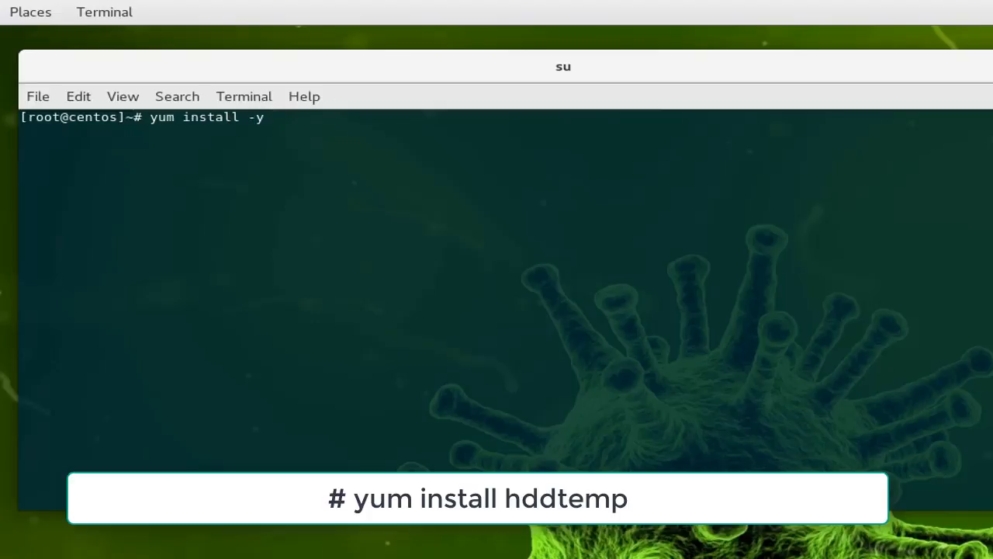
{"action": "type", "text": "h"}
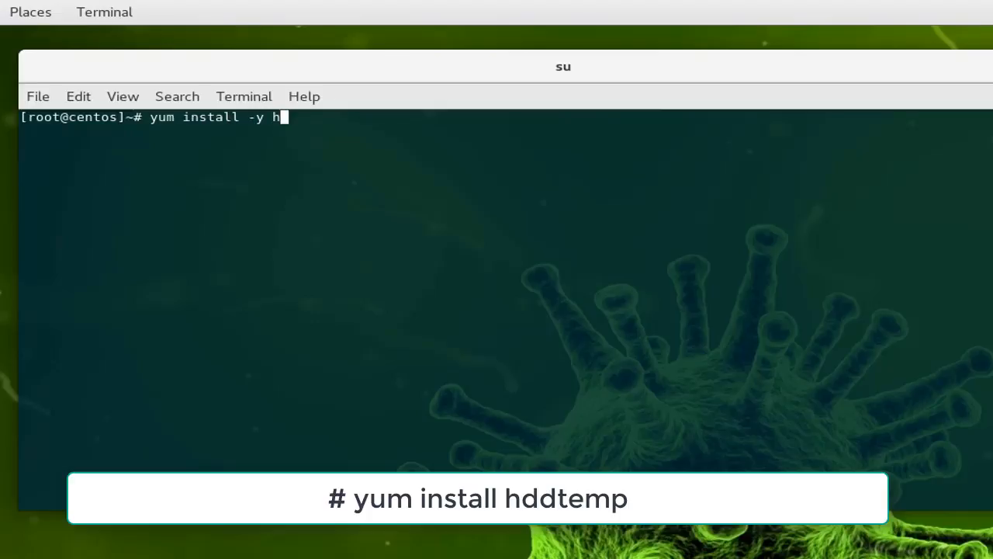
{"action": "type", "text": "dd"}
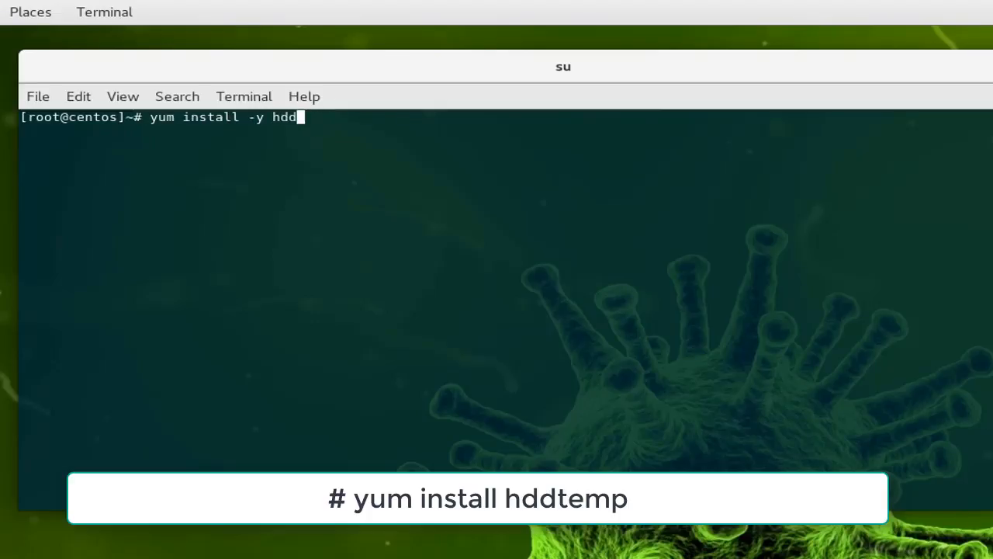
{"action": "type", "text": "temp"}
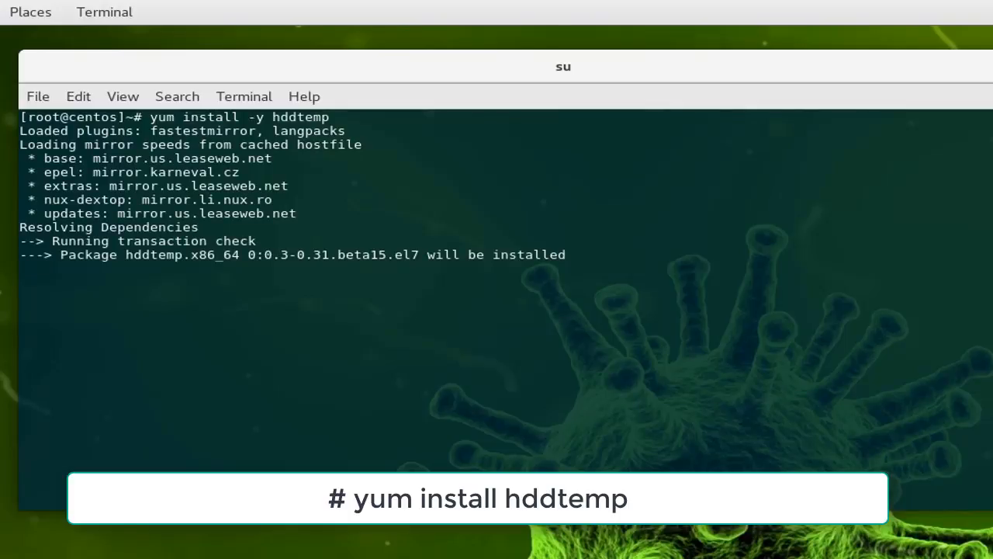
{"action": "key", "text": "Return"}
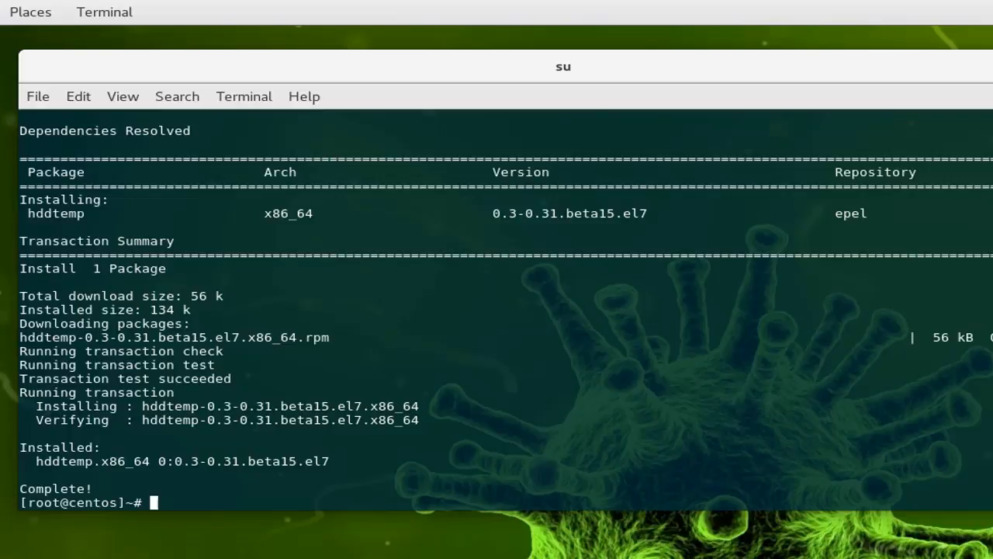
Clear the terminal screen after the installation finishes
{"action": "type", "text": "clear"}
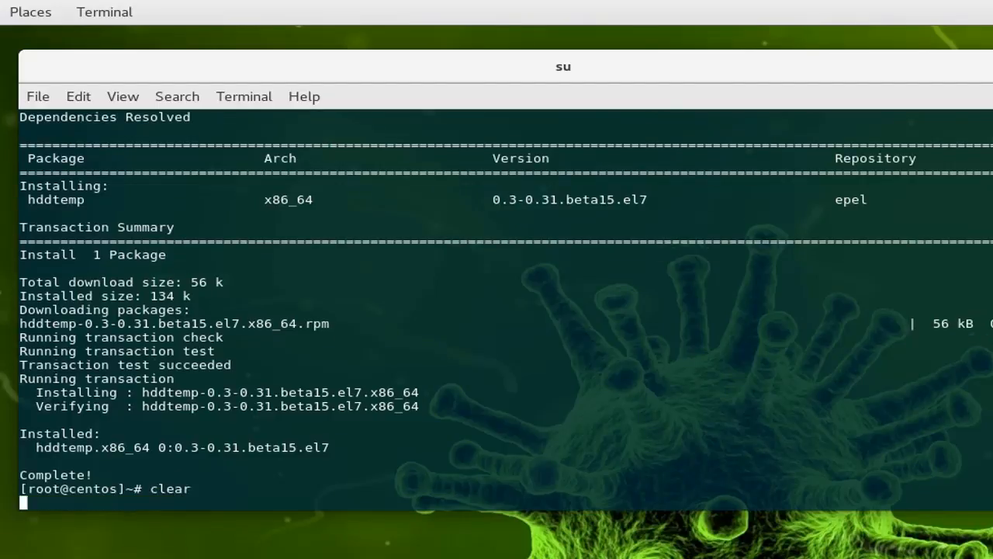
{"action": "key", "text": "Return"}
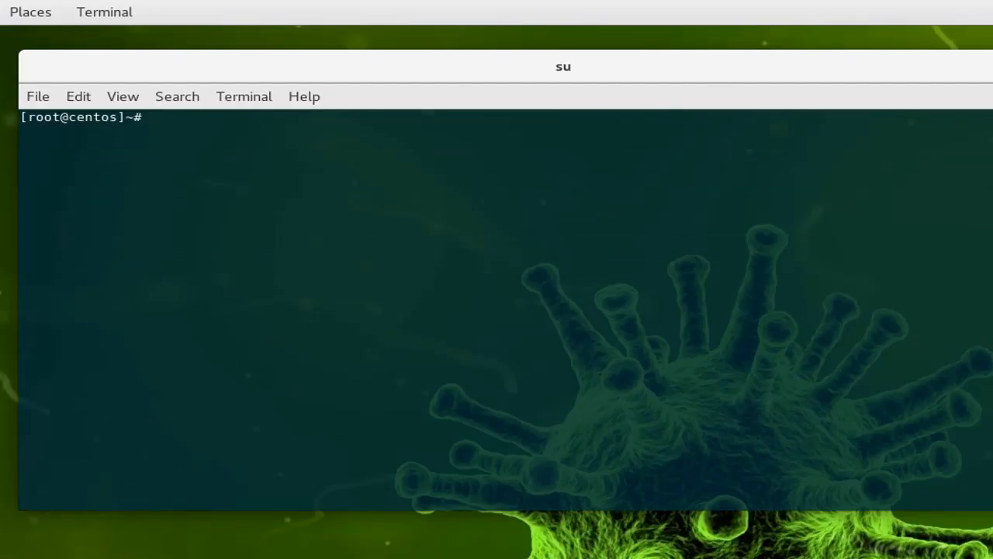
Run hddtemp /dev/sda to read the MB2000EAMZF drive at 37°C
{"action": "type", "text": "hddr"}
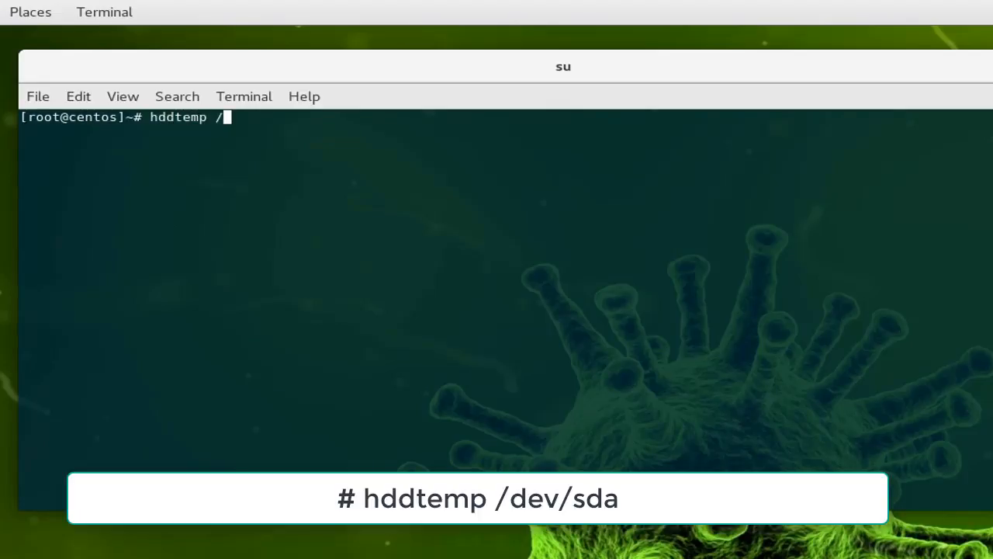
{"action": "type", "text": "dev/sda"}
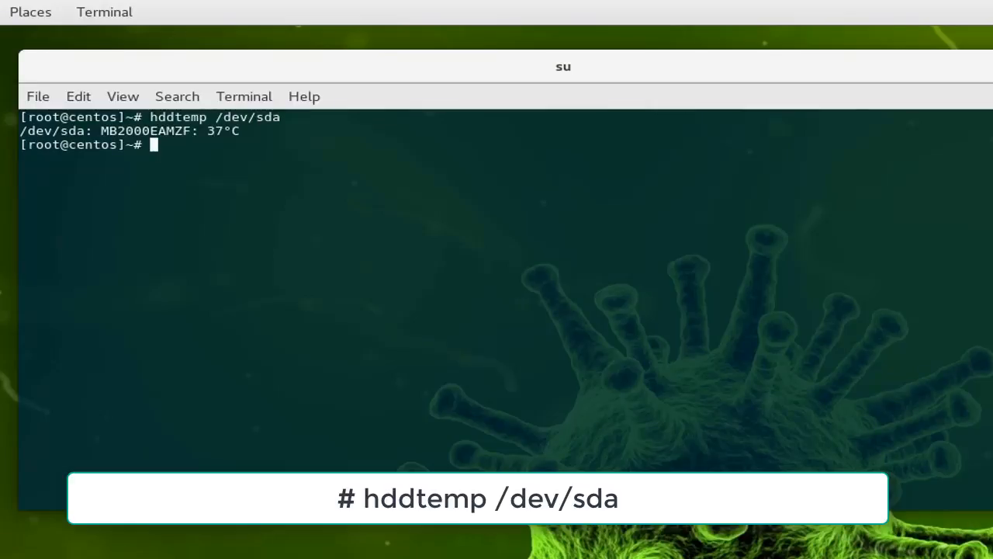
{"action": "type", "text": "hddtemp /dev/sda"}
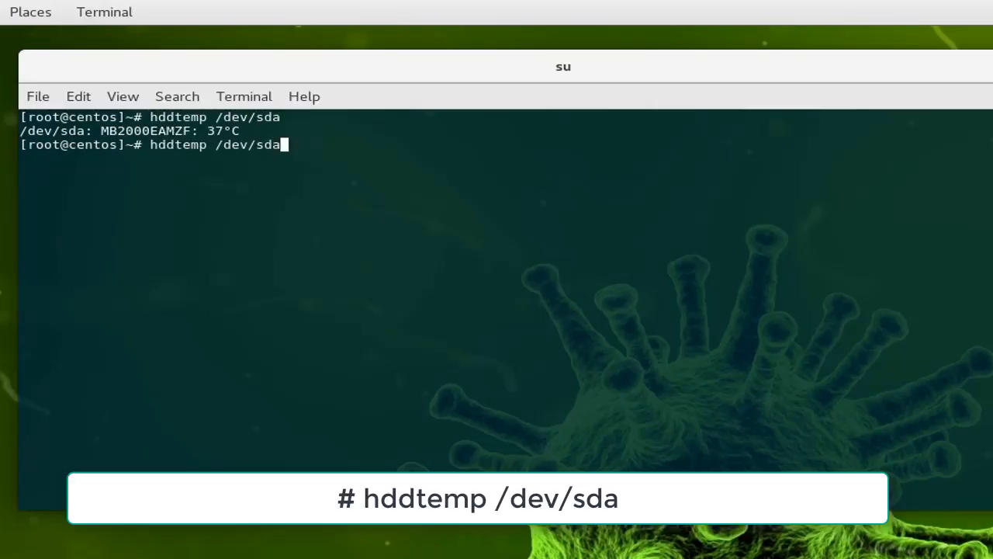
{"action": "key", "text": "BackSpace"}
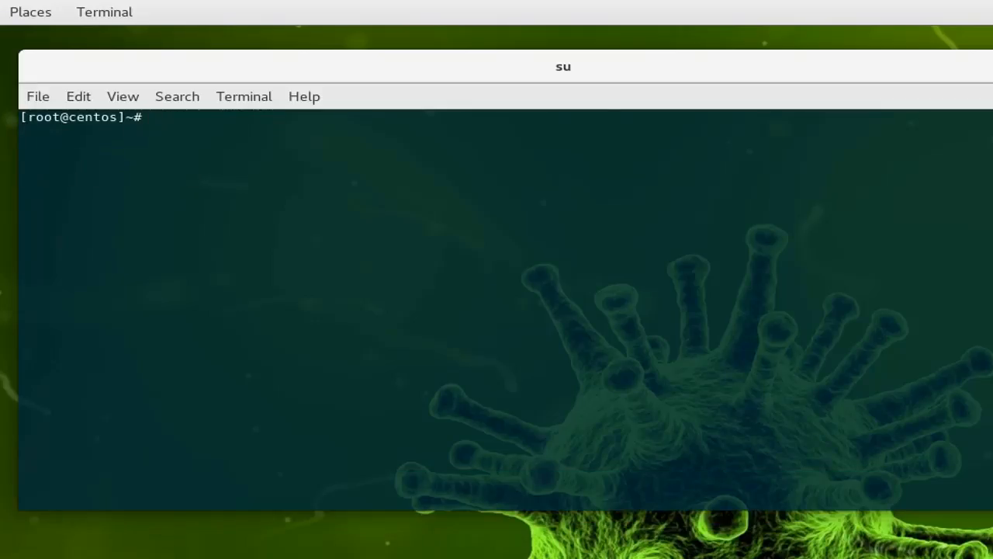
Start typing hddtemp /dev/sd[ab] using a bracket pattern for both drives
{"action": "type", "text": "hddtemp /dev/sdb"}
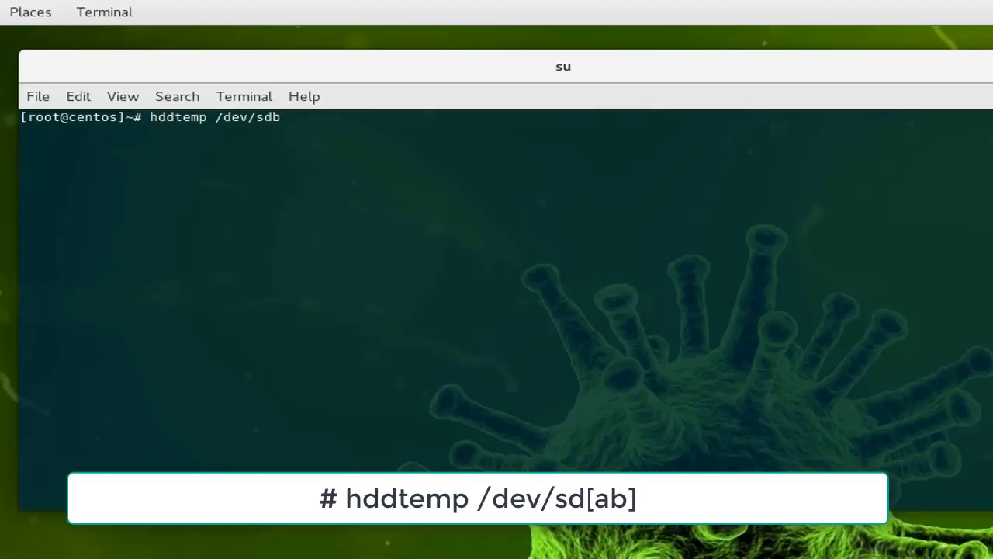
{"action": "key", "text": "BackSpace"}
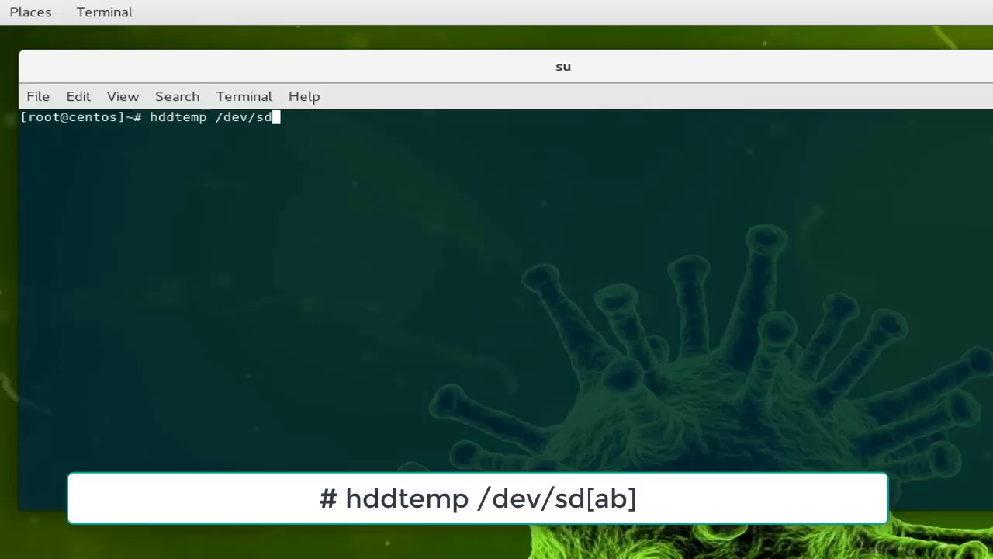
{"action": "type", "text": "["}
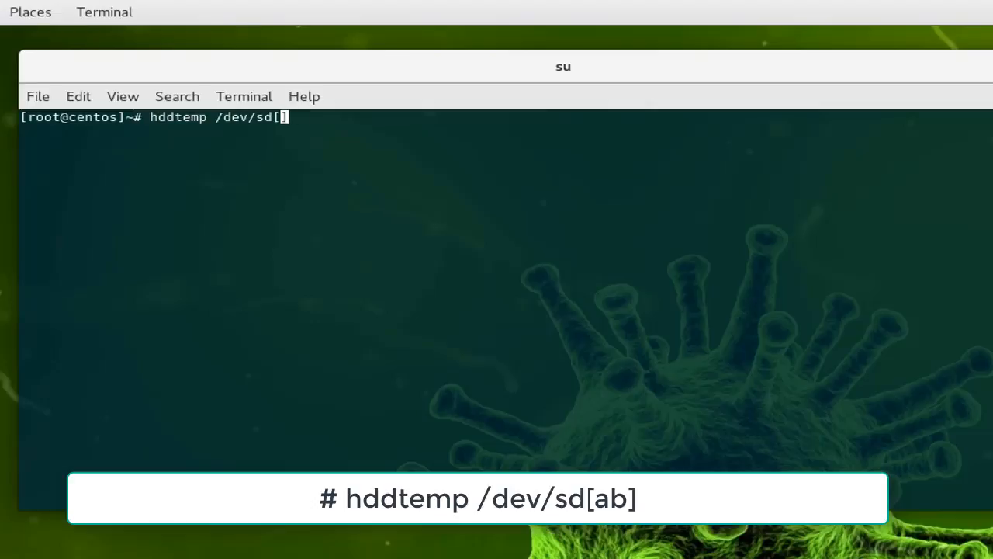
{"action": "type", "text": "a"}
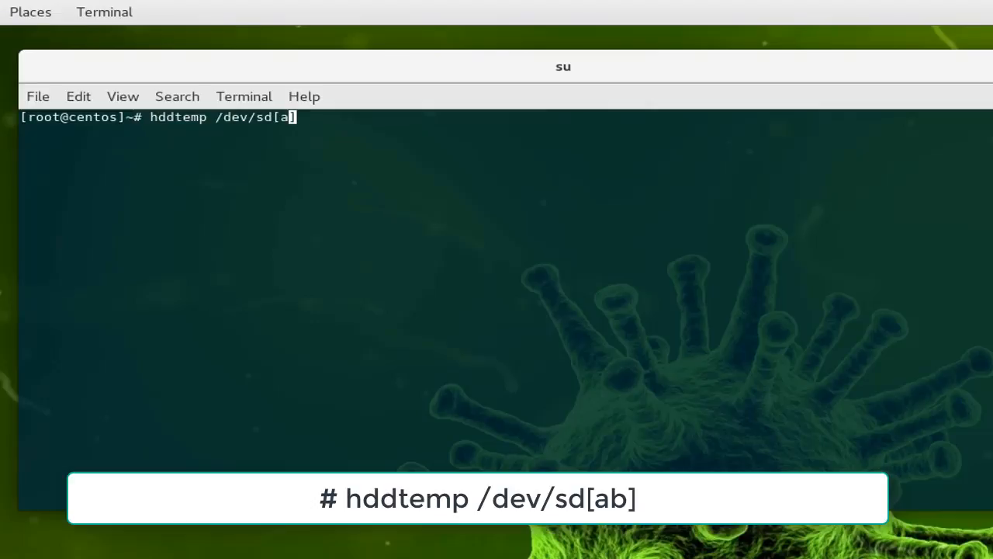